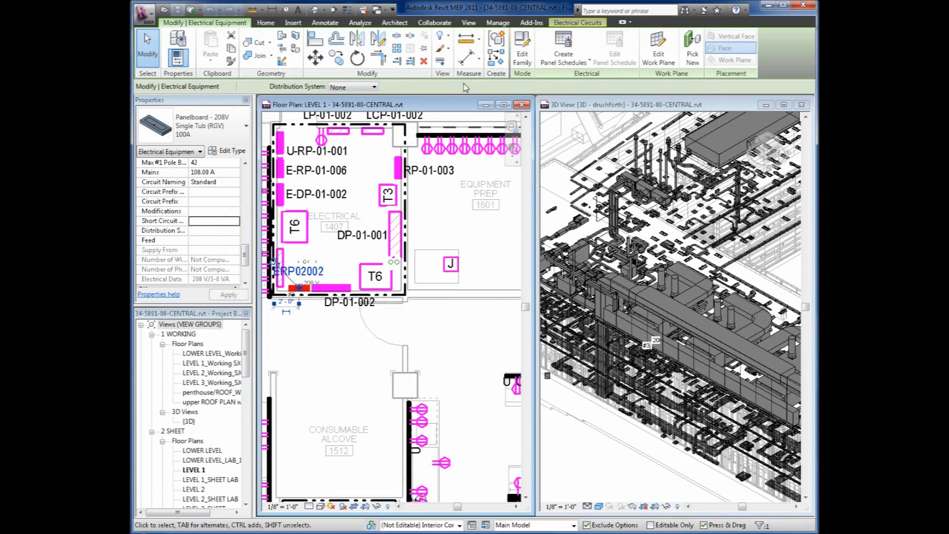
Show the RGV MEP Tools on the Add-Ins ribbon tab.
click(531, 22)
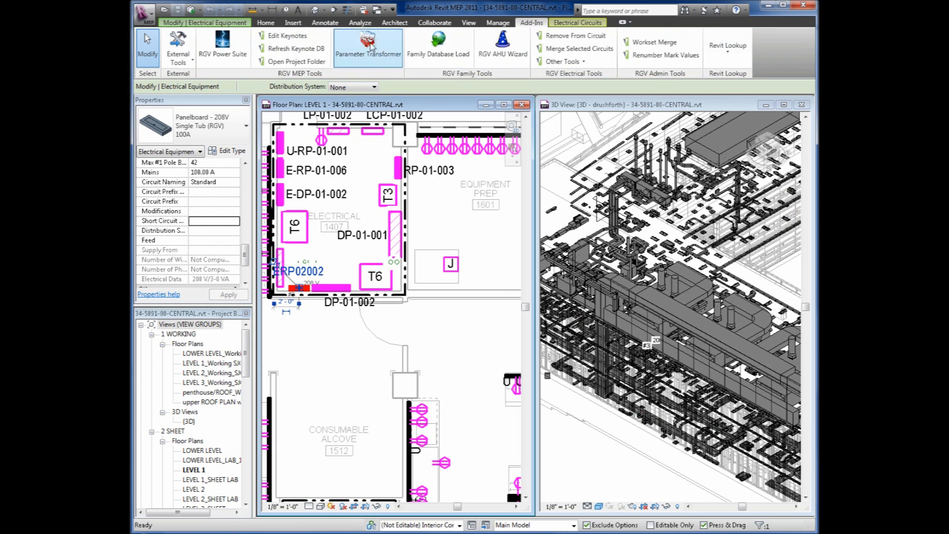
In RGV Power Suite, search 'erp' and view panel ERP02002's panel schedule.
click(221, 46)
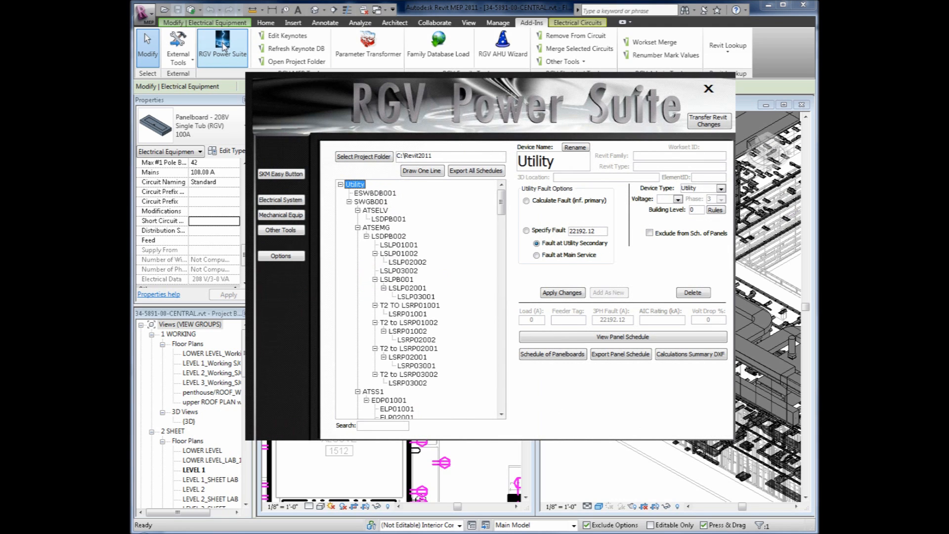
mouse_move(264, 95)
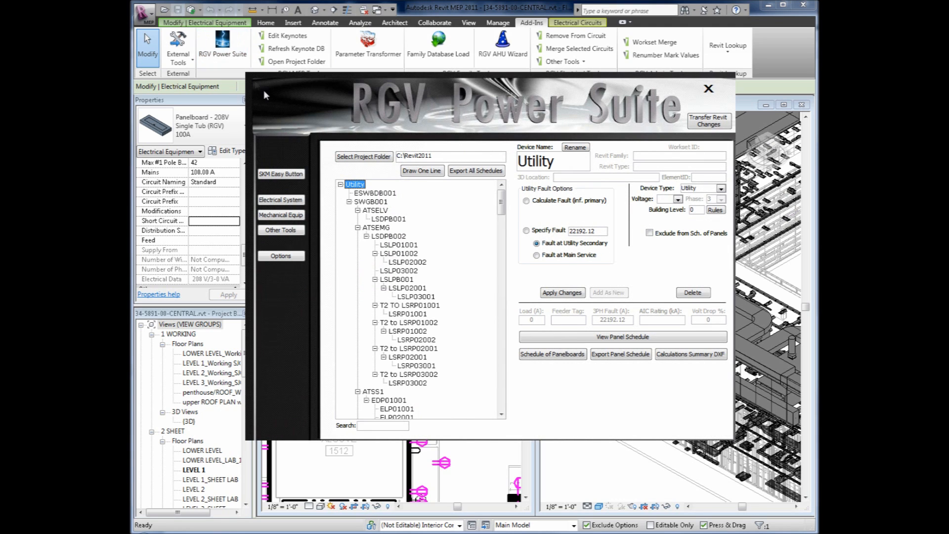
mouse_move(374, 375)
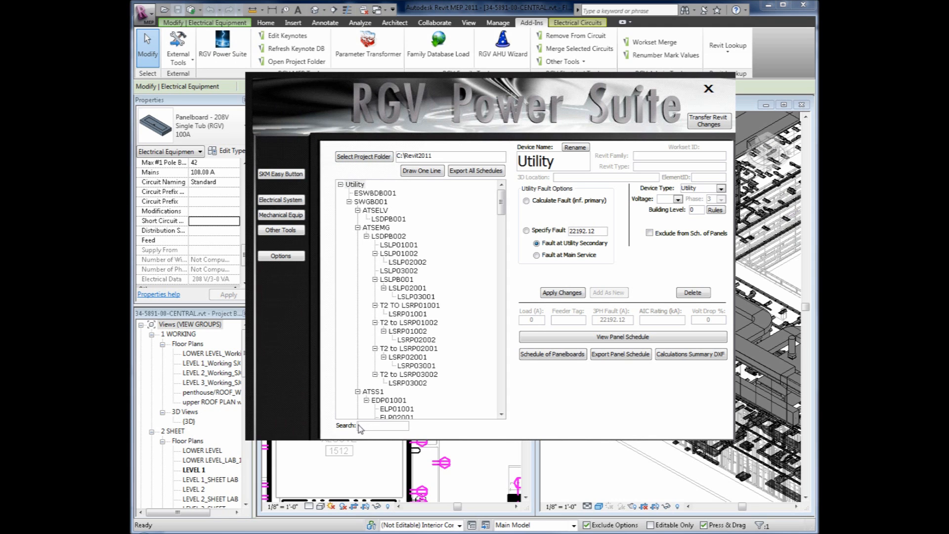
text(erp02002)
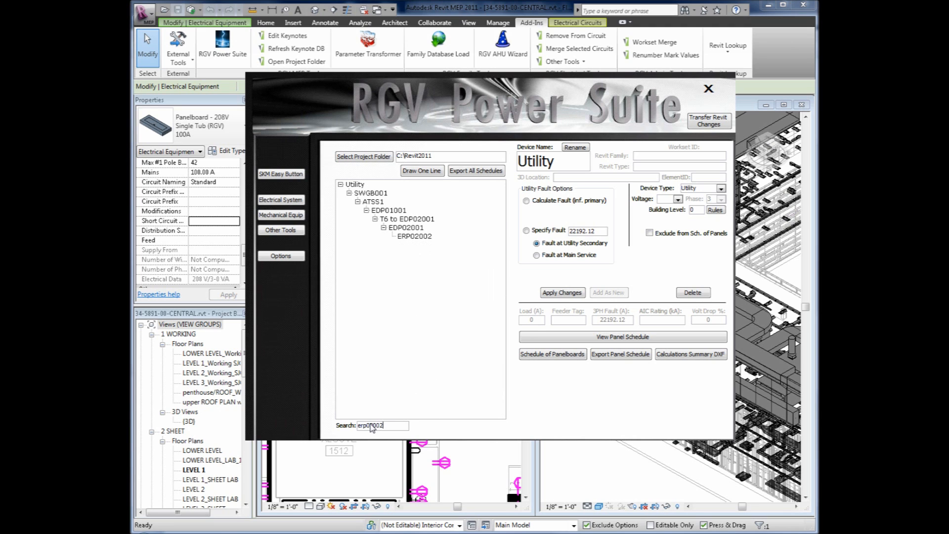
click(413, 236)
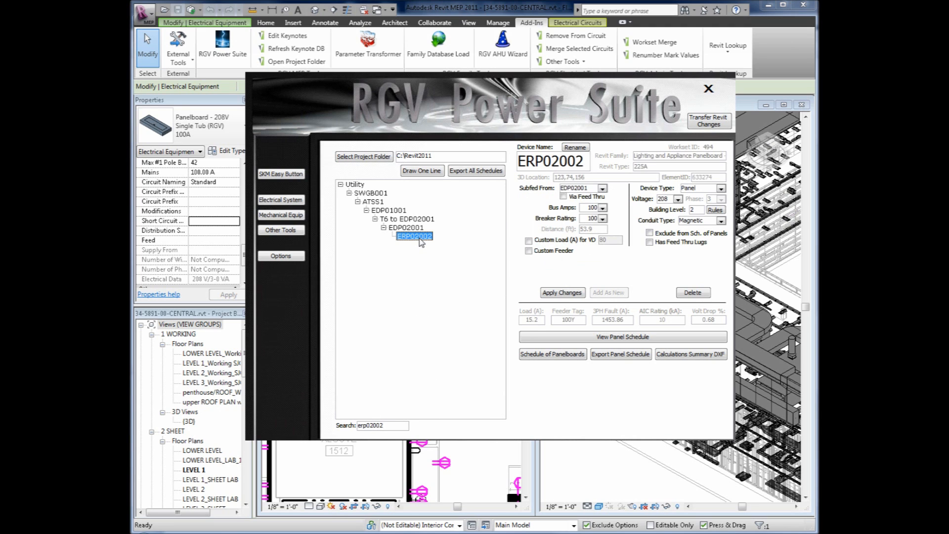
click(620, 337)
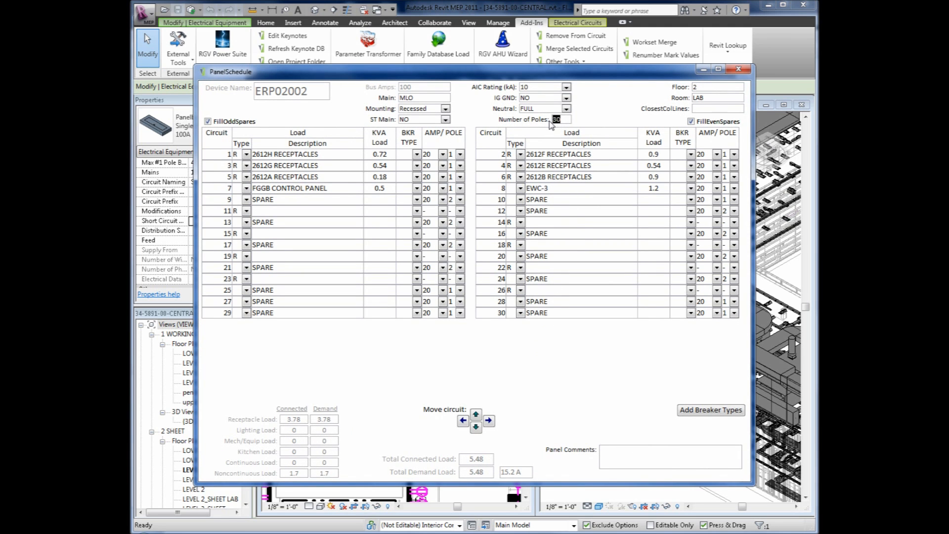
Set ERP02002's Number of Poles to 42, adding spares through circuit 42.
text(42)
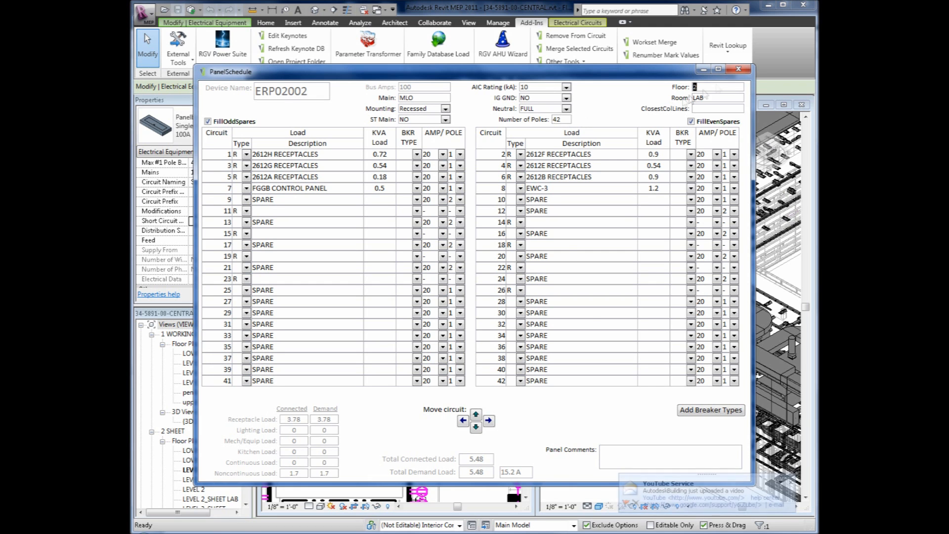
click(222, 41)
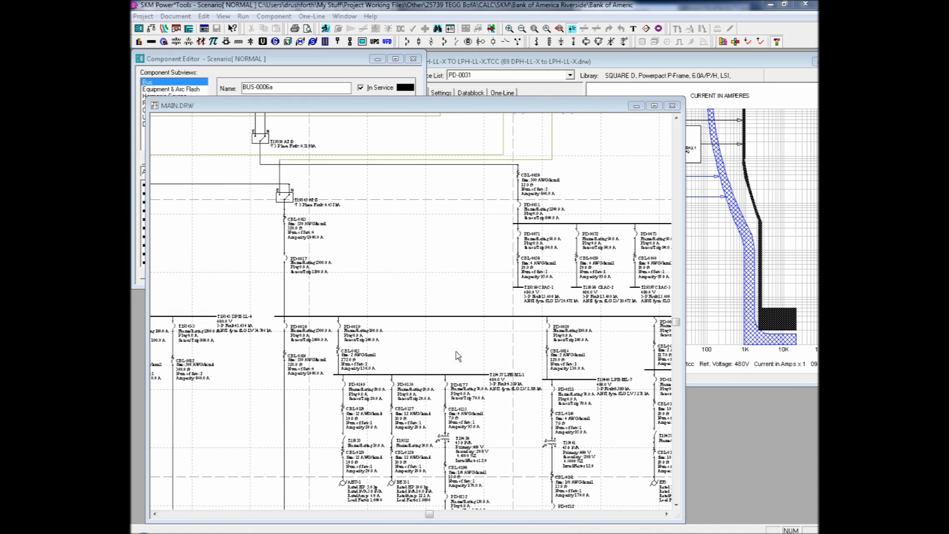
click(242, 16)
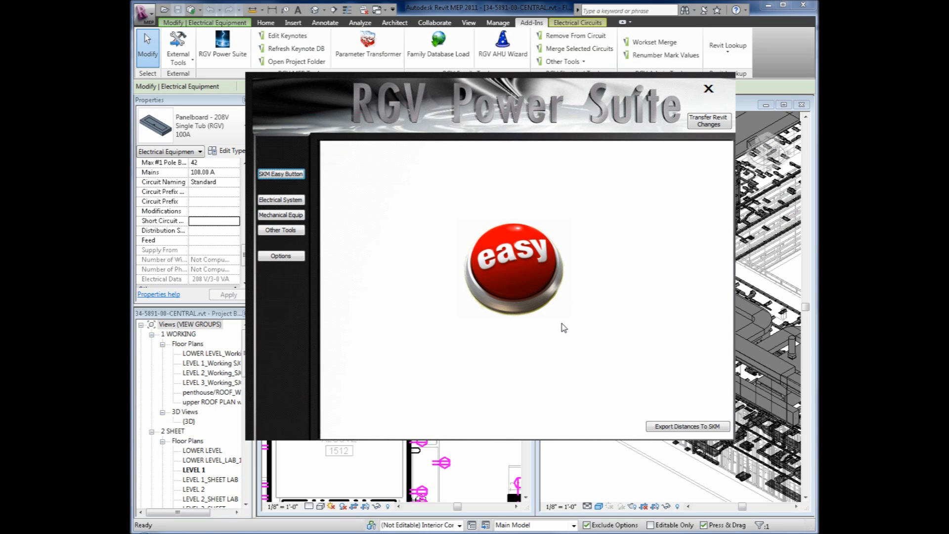
Run the SKM Easy Button, delete non-SKM devices, and transfer the changes into Revit.
click(514, 267)
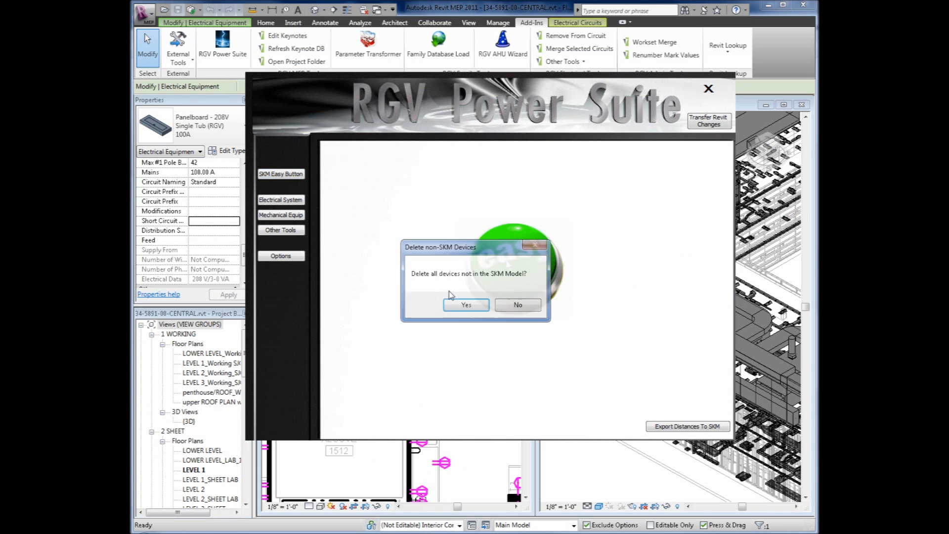
click(466, 304)
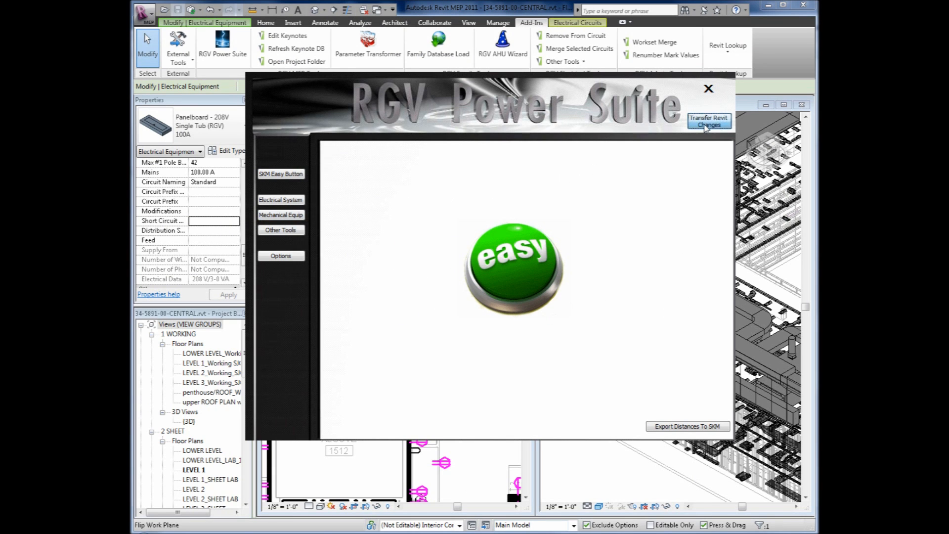
click(709, 122)
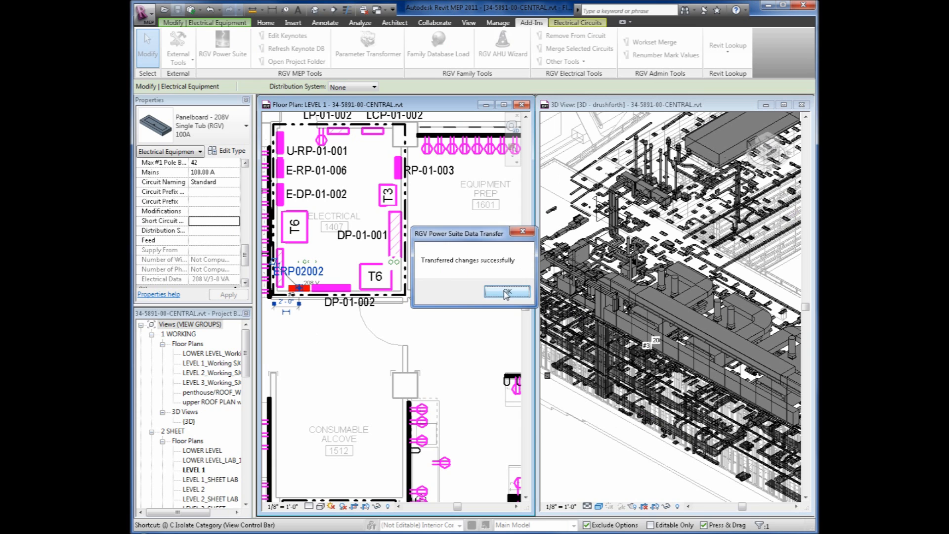
click(506, 292)
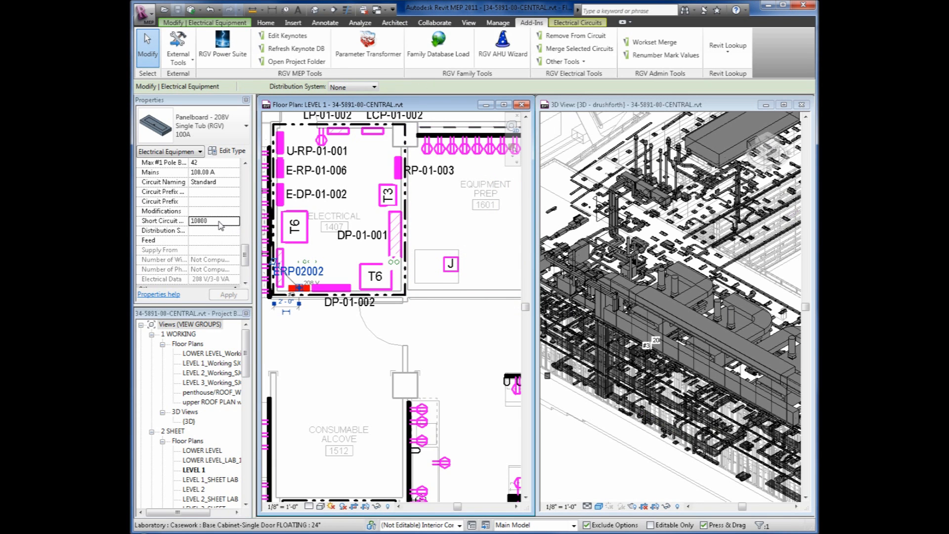
click(222, 54)
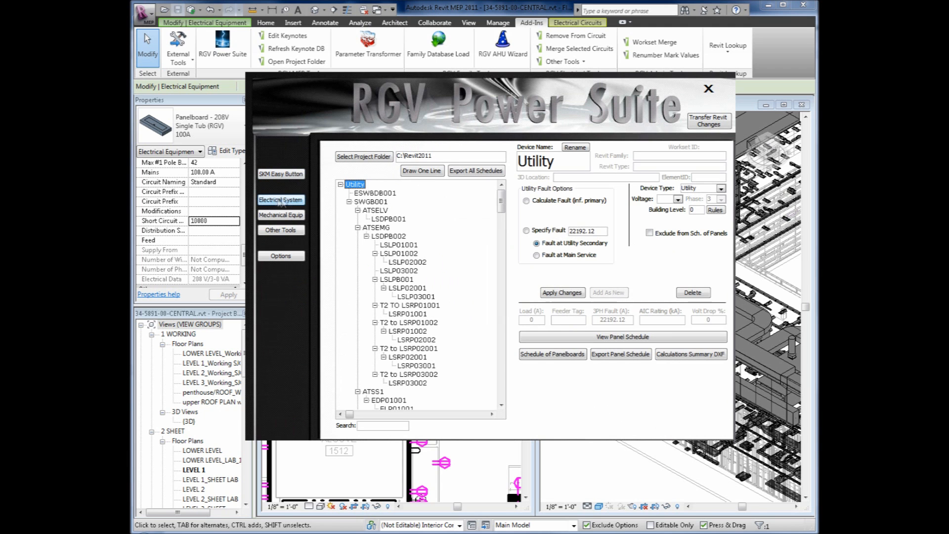
click(421, 170)
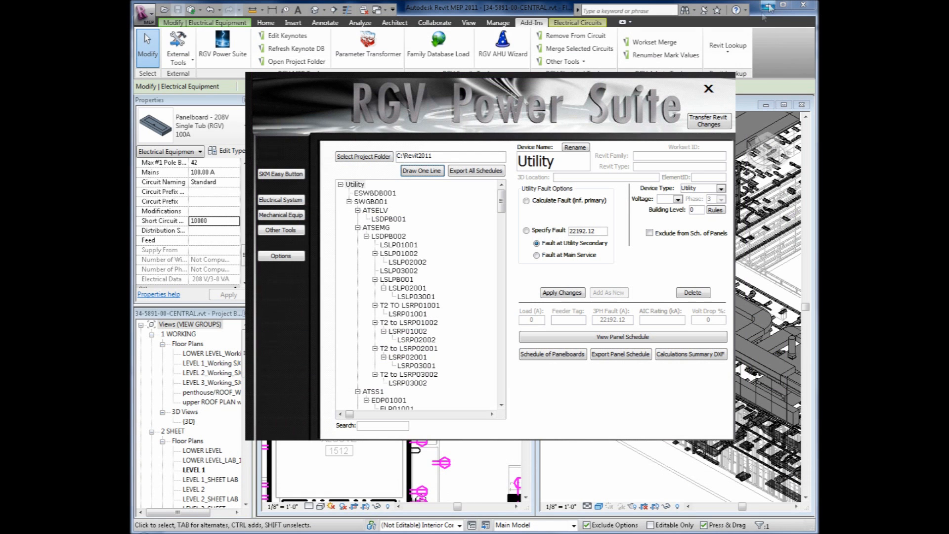
Open the Mechanical Equip page and review the mechanical changes history.
click(280, 215)
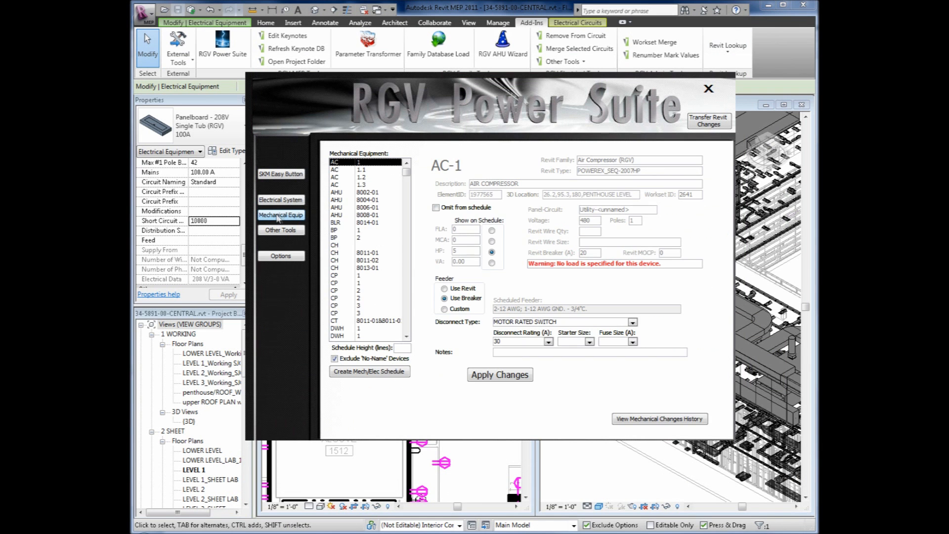
mouse_move(658, 419)
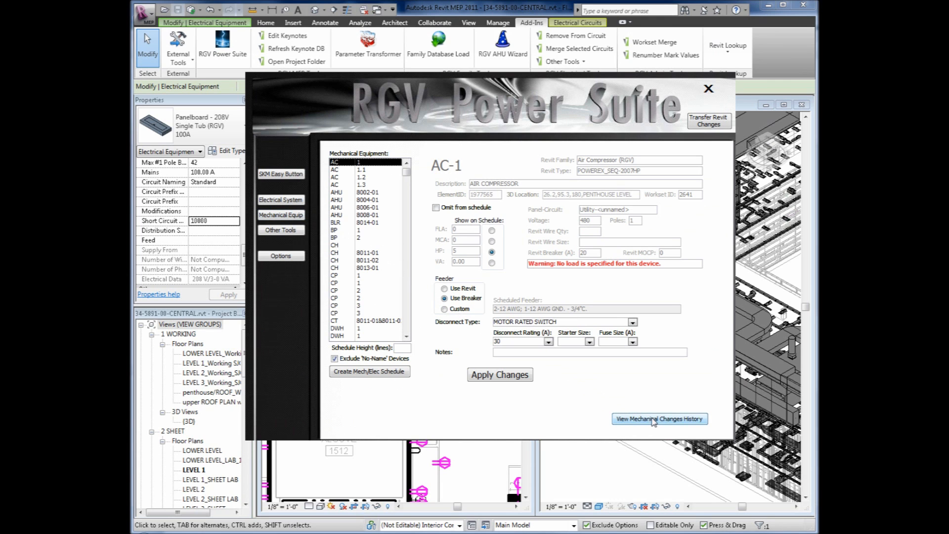
click(658, 419)
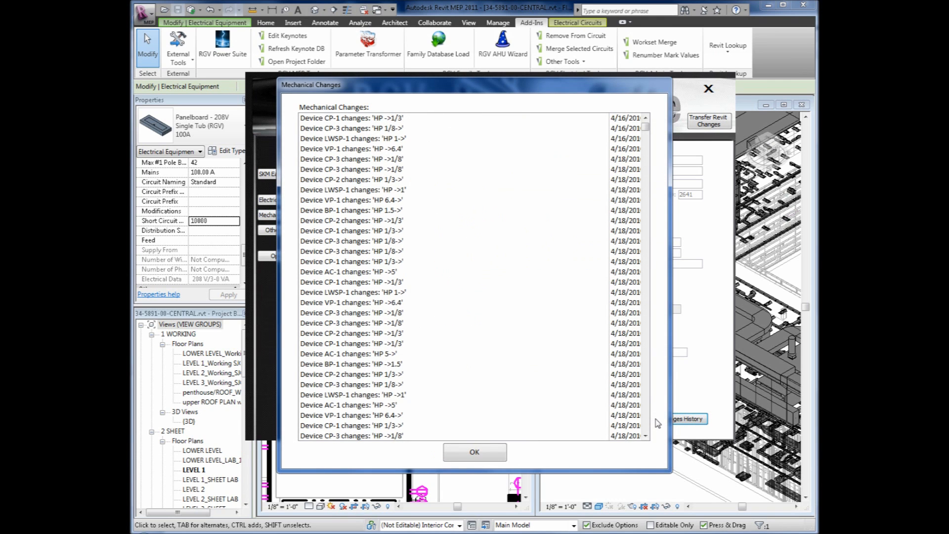
click(474, 451)
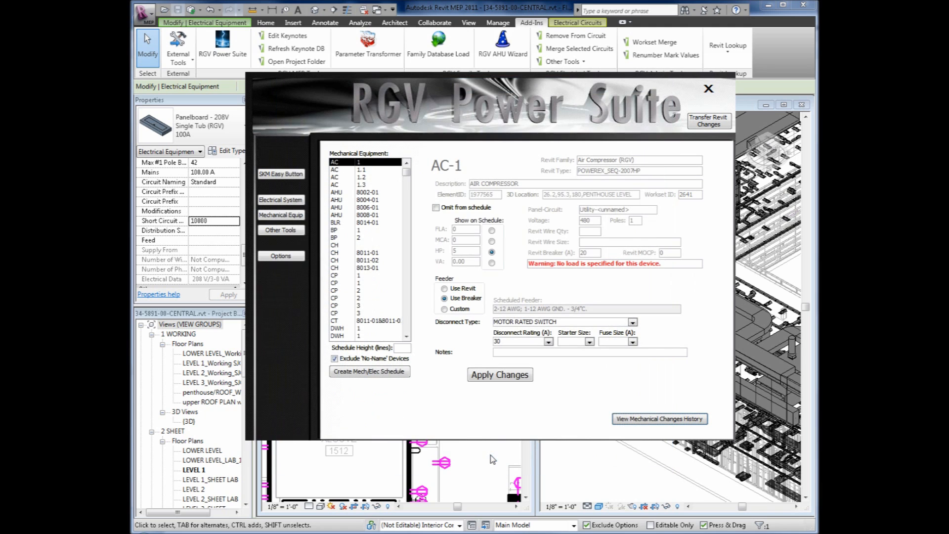
Create the mechanical/electrical equipment schedule and open the exported DXF.
click(368, 371)
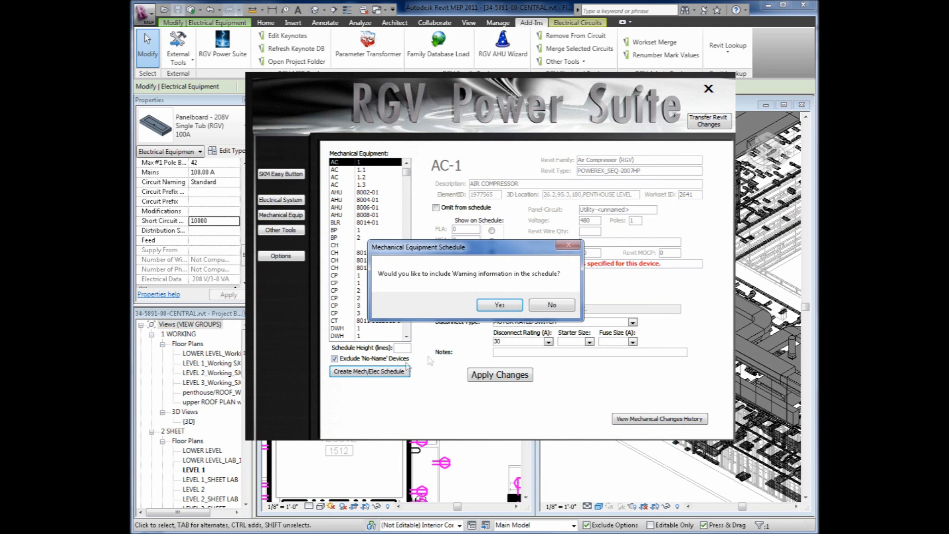
click(499, 305)
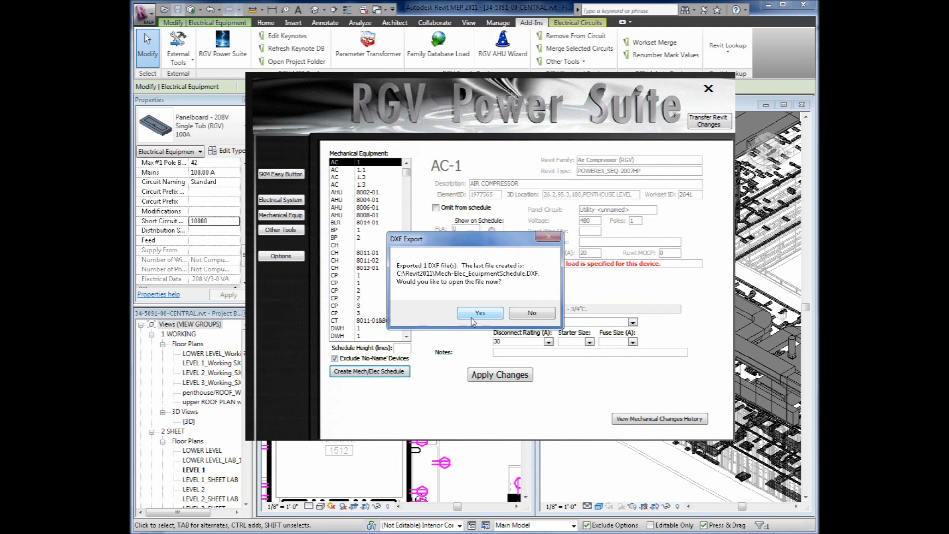
click(480, 313)
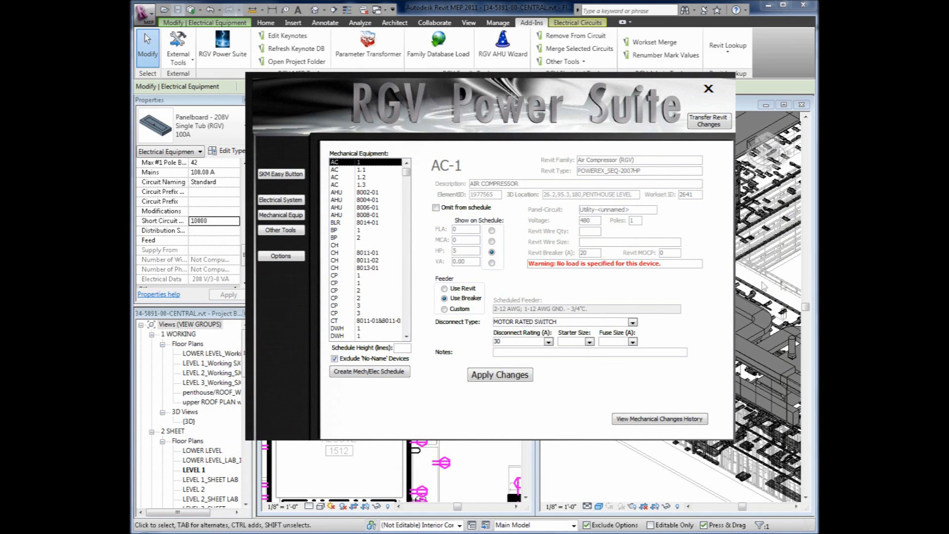
Convert the fire alarm matrix spreadsheet range to DXF with the Excel to DXF Converter.
click(281, 230)
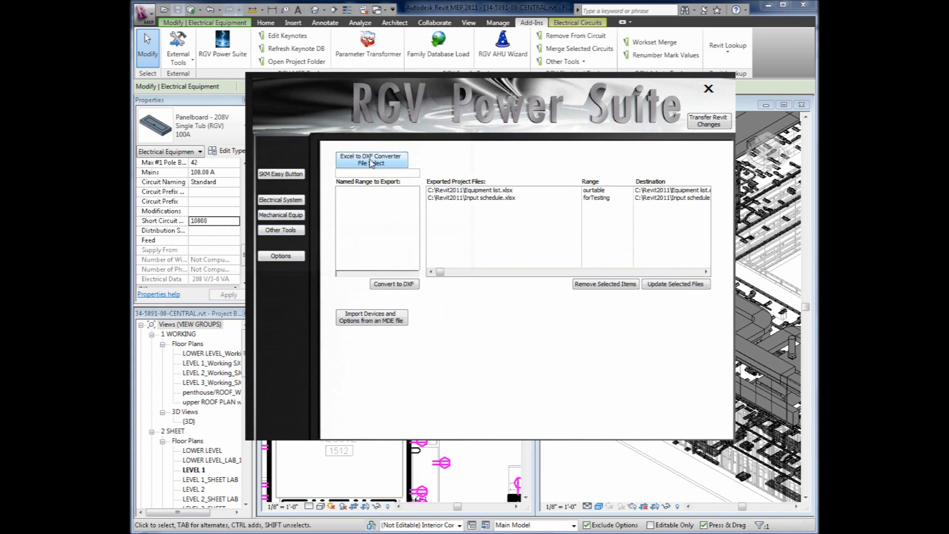
click(371, 159)
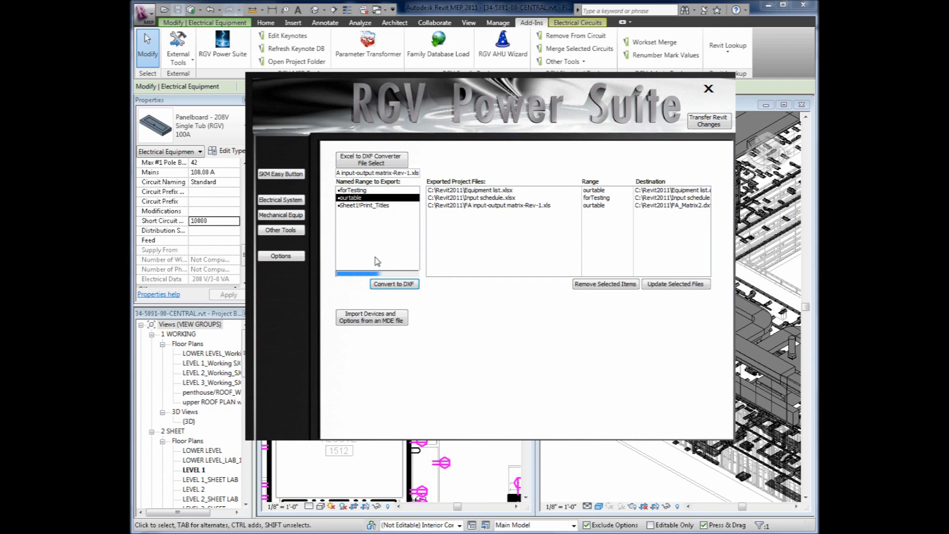
click(394, 284)
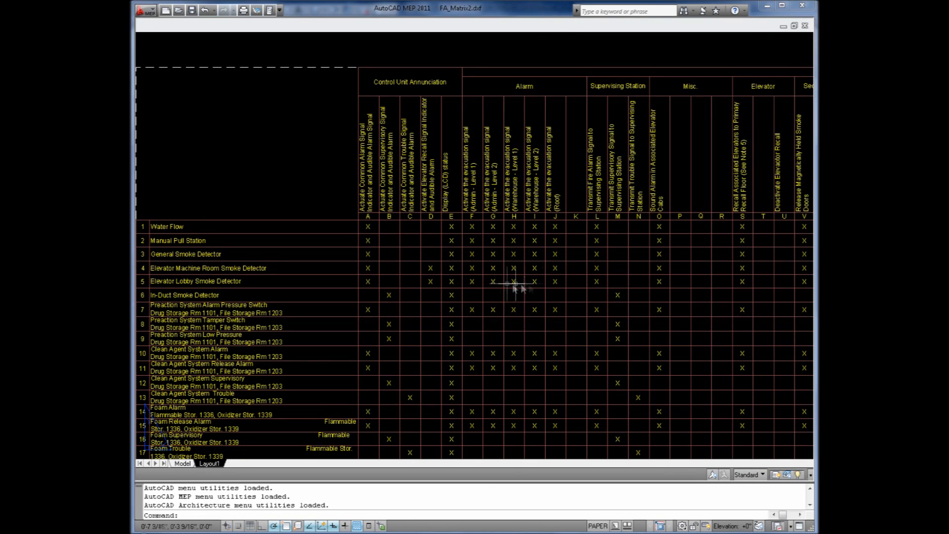
mouse_move(767, 8)
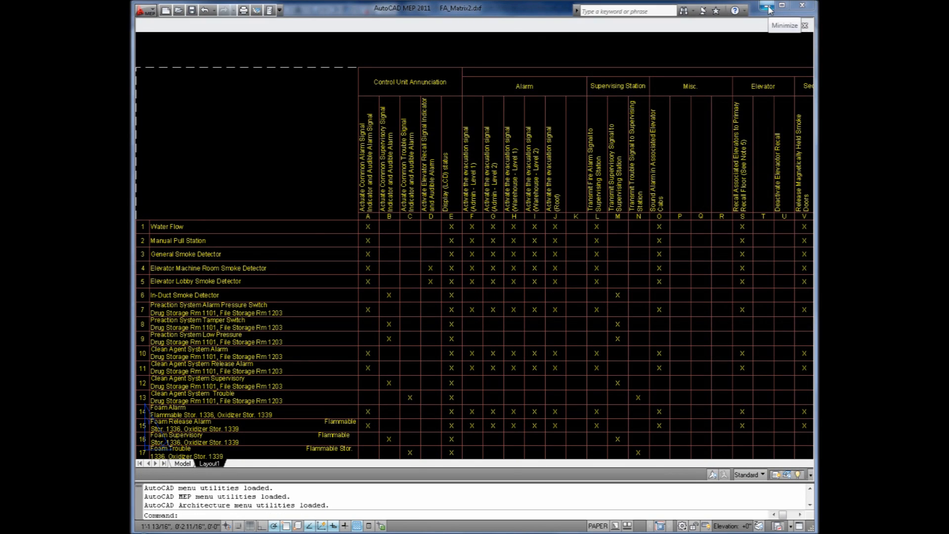